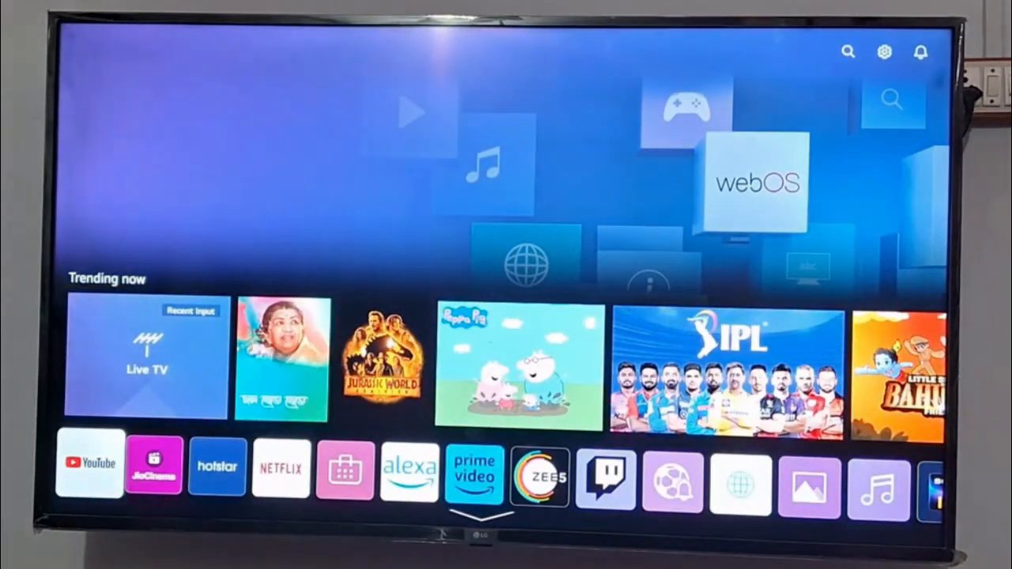
Step: Reach the browser's Settings page from the top-right Menu
scroll(right, 3)
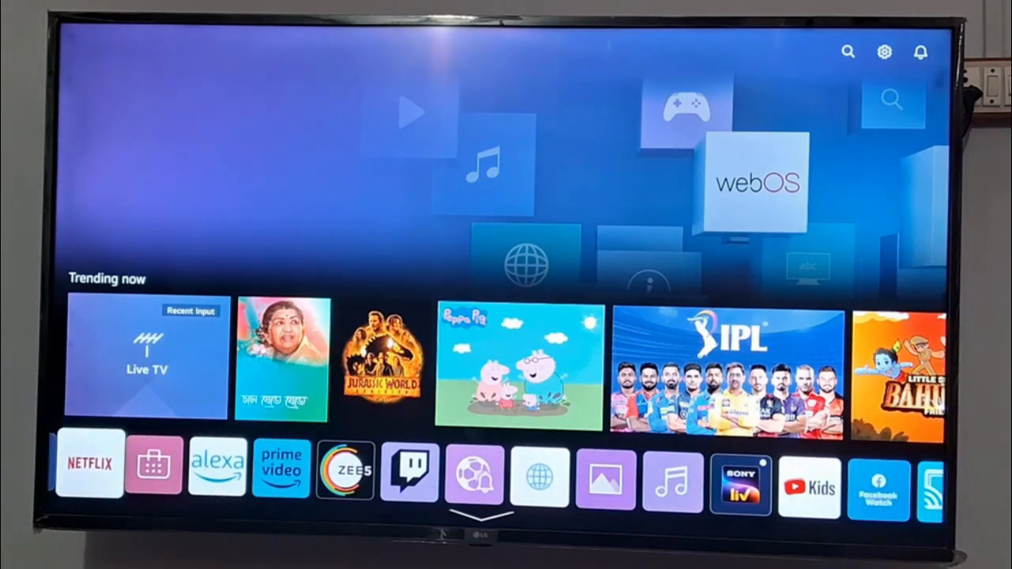
scroll(right, 3)
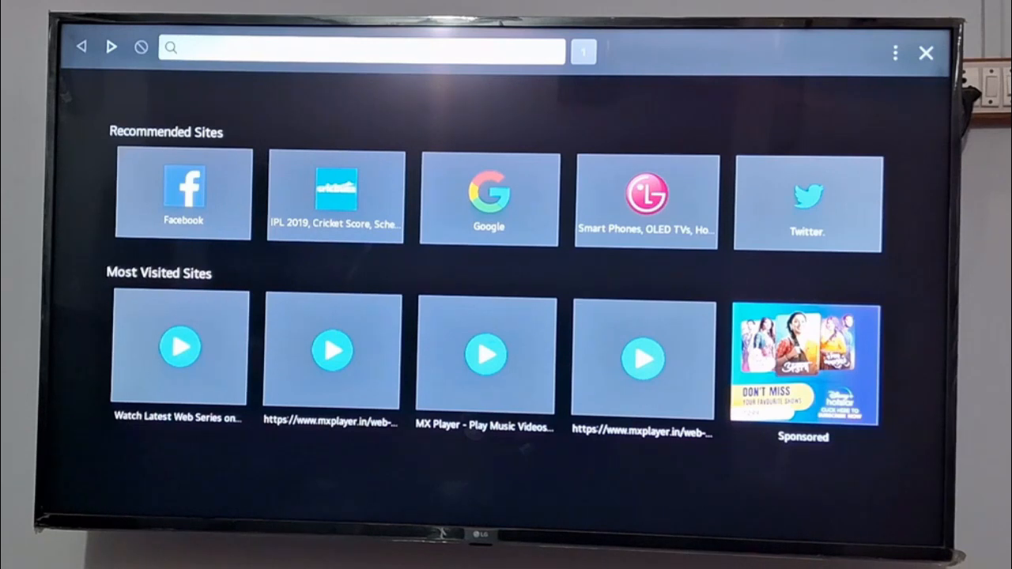
mouse_move(894, 53)
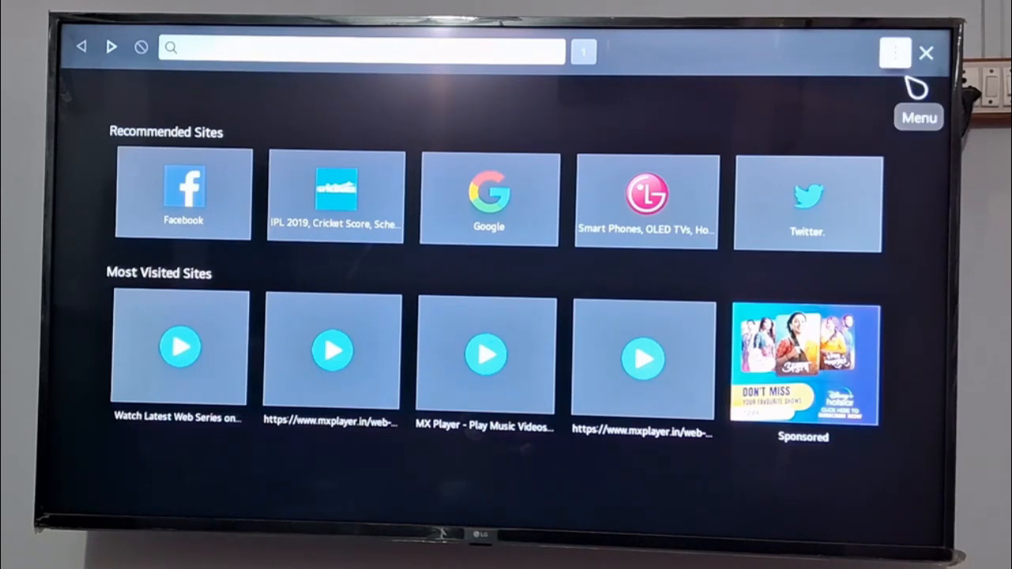
click(895, 52)
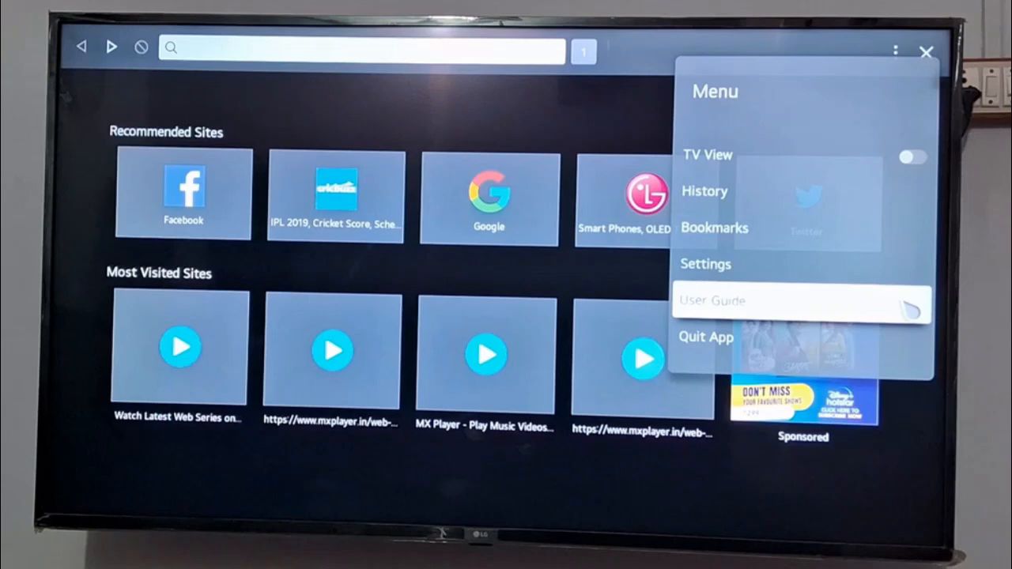
mouse_move(800, 264)
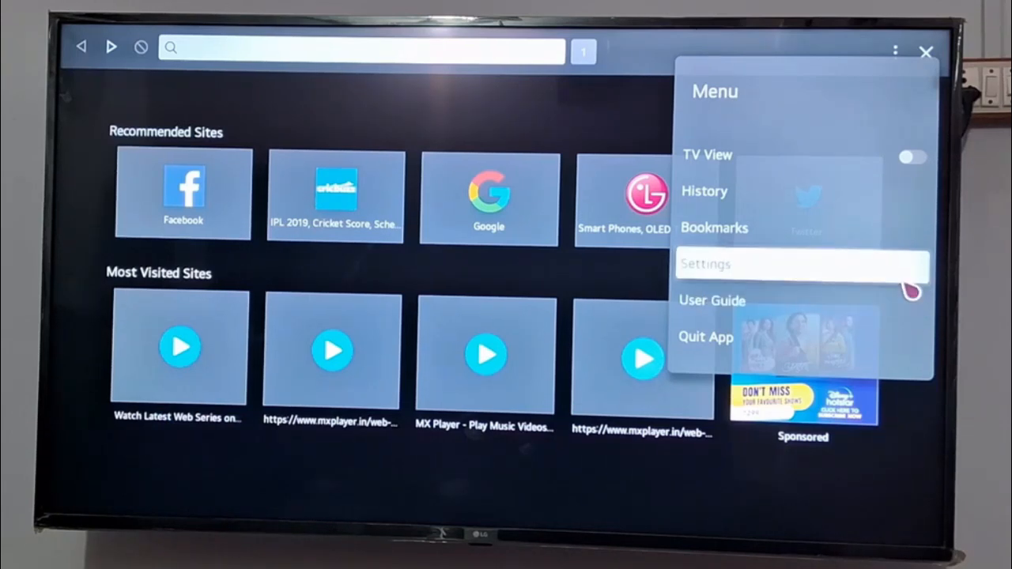
click(705, 264)
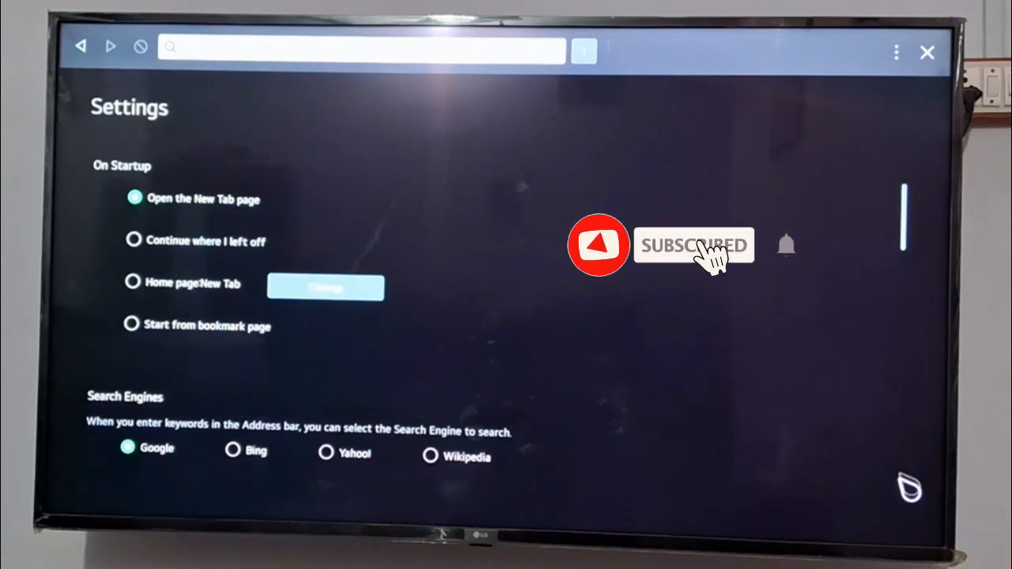
Step: Scroll Settings down to the Clear Browsing Data section and version info
scroll(down, 3)
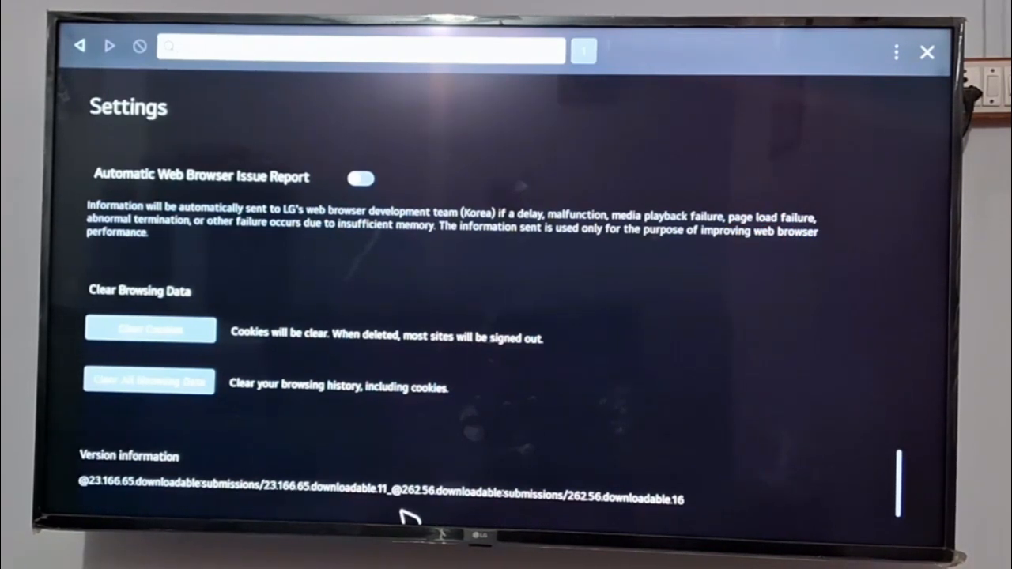
mouse_move(411, 467)
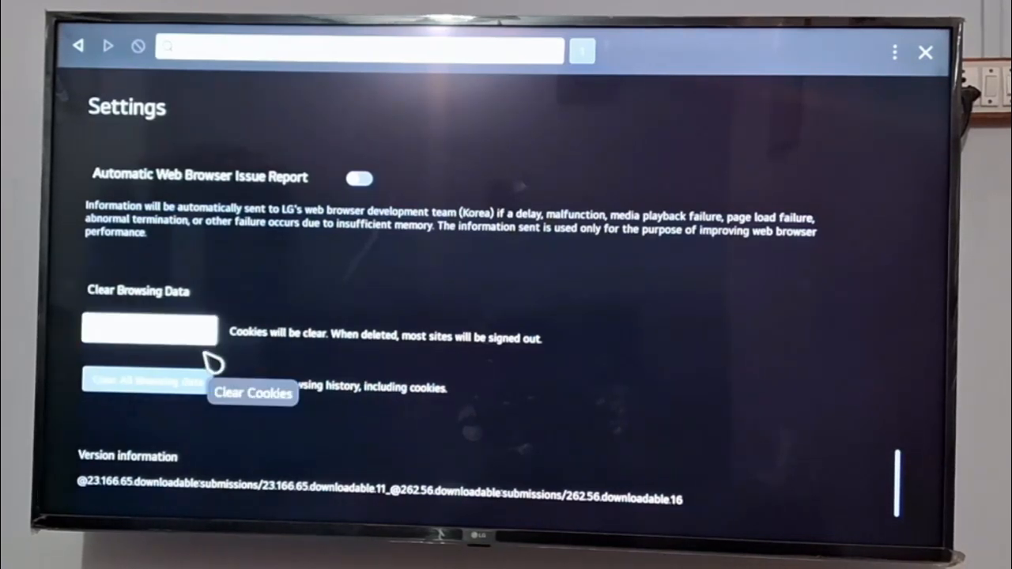
Step: Clear Cookies and confirm Yes in the delete-cookies prompt, showing the deletion notice
click(149, 330)
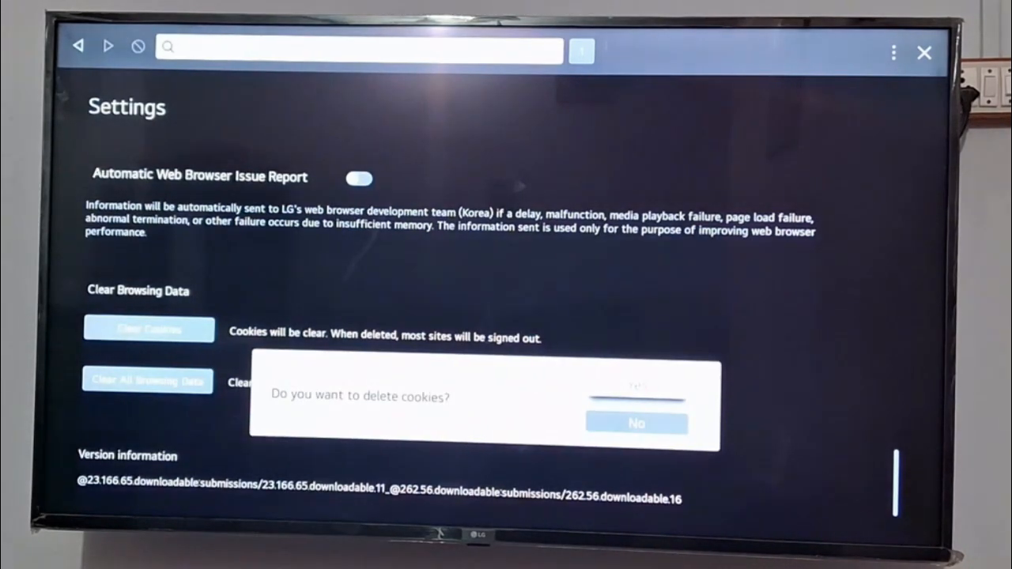
click(635, 386)
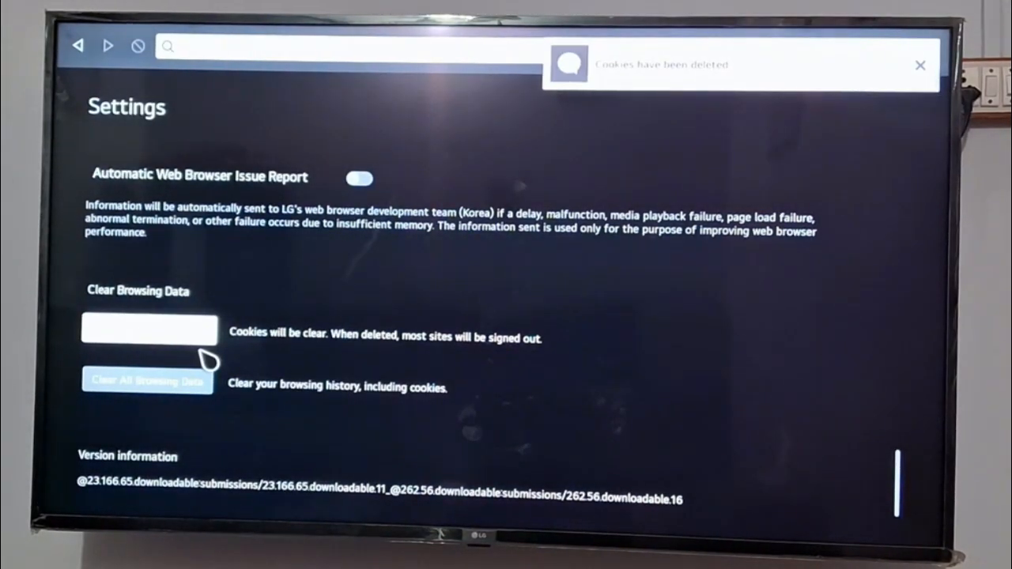